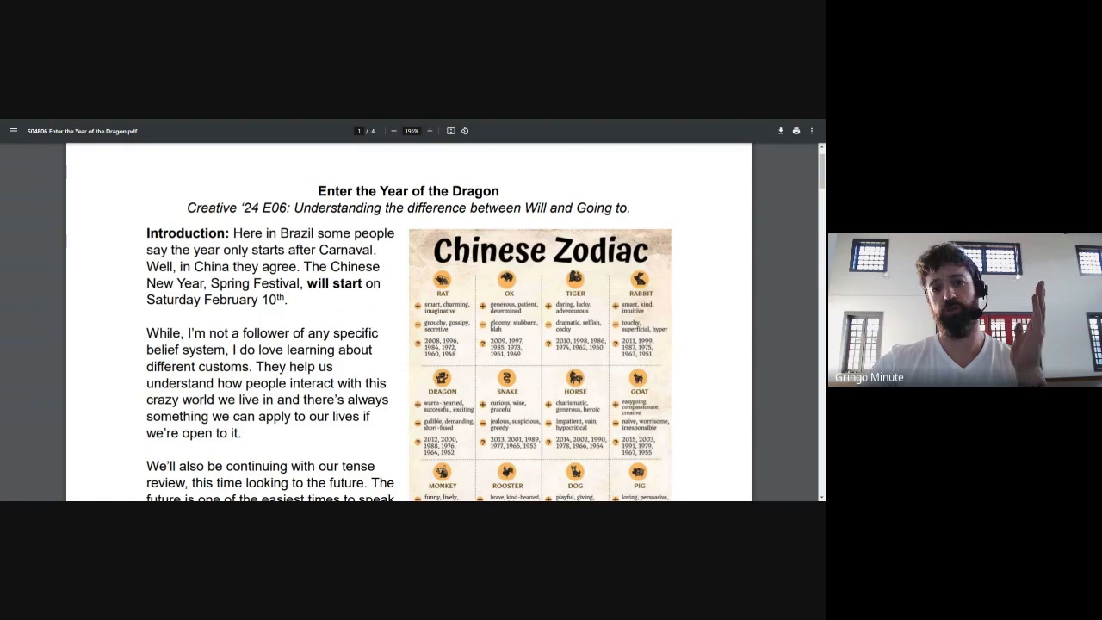
- Scroll down to the introduction paragraphs next to the Chinese Zodiac chart
{"action": "scroll", "scroll_direction": "down", "scroll_amount": 3}
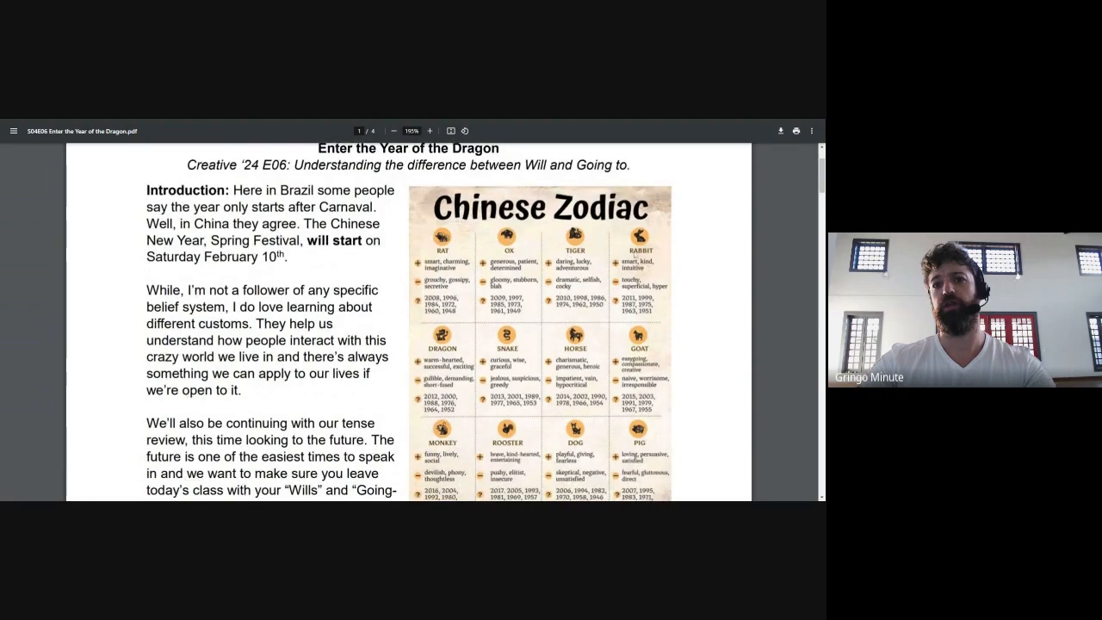
{"action": "scroll", "scroll_direction": "down", "scroll_amount": 3}
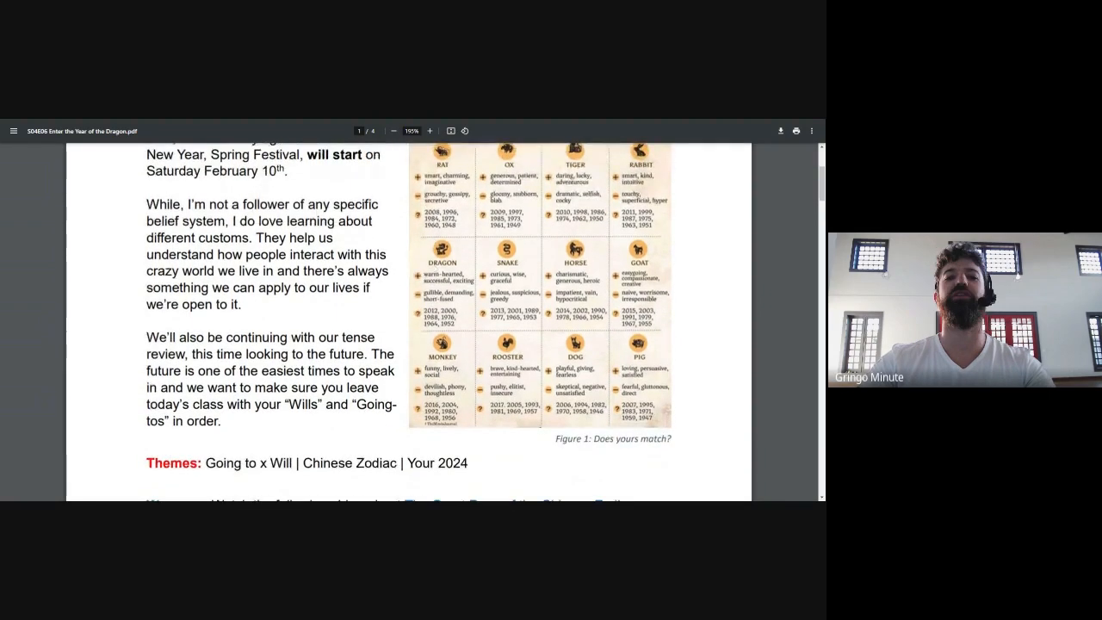
{"action": "scroll", "scroll_direction": "down", "scroll_amount": 3}
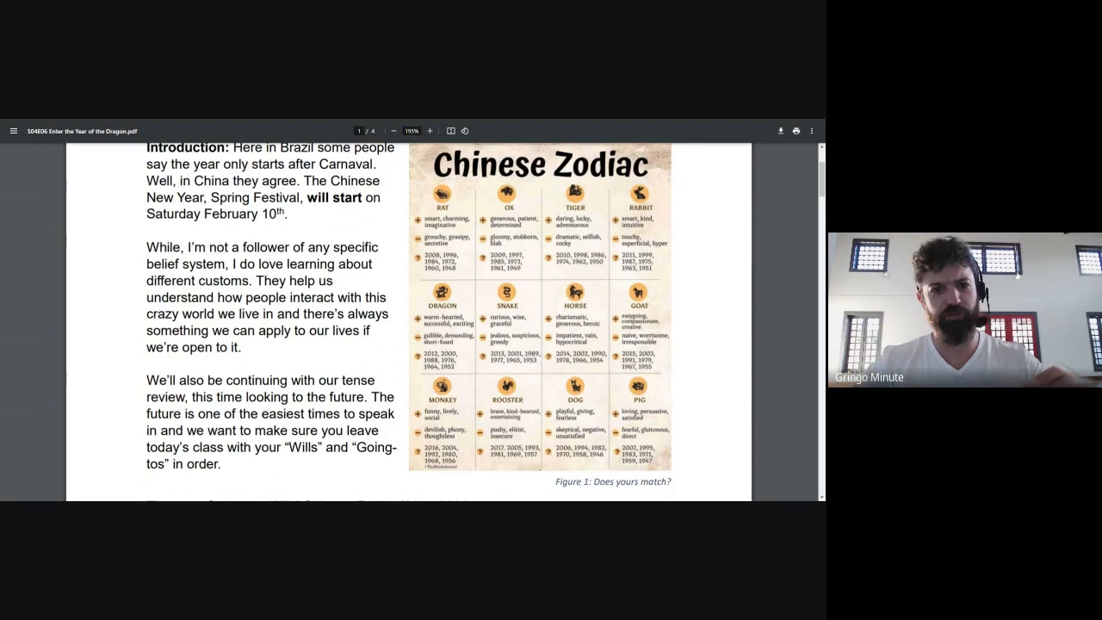
- Scroll down to the Themes and Warm up questions
{"action": "scroll", "scroll_direction": "down", "scroll_amount": 3}
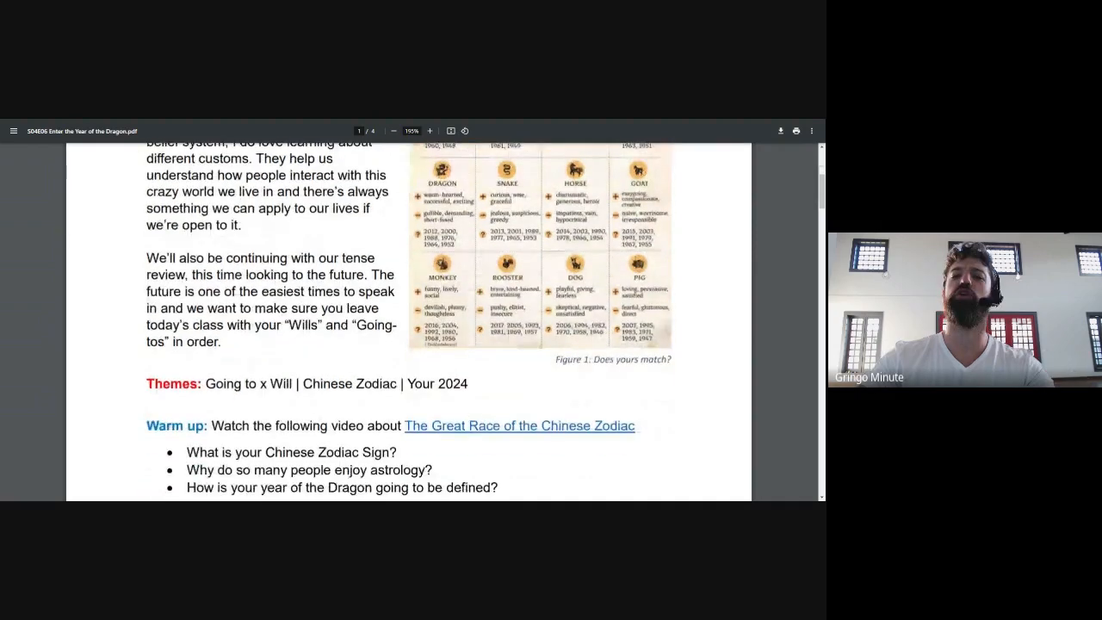
{"action": "scroll", "scroll_direction": "down", "scroll_amount": 3}
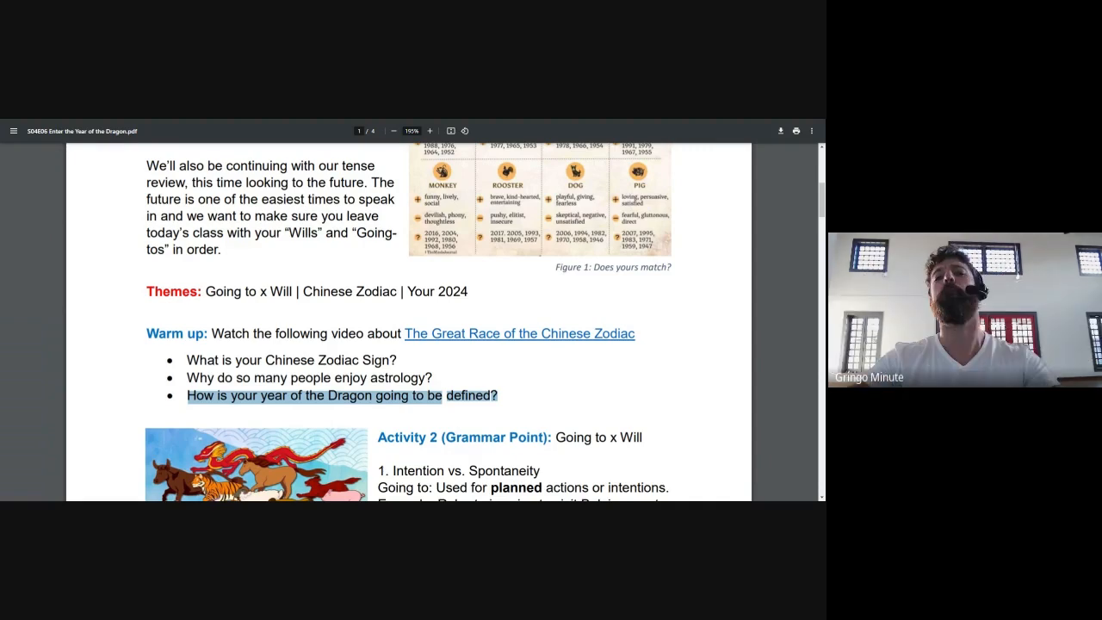
- Scroll through Activity 2's Intention vs. Spontaneity explanation with its Going to and Will examples
{"action": "scroll", "scroll_direction": "down", "scroll_amount": 3}
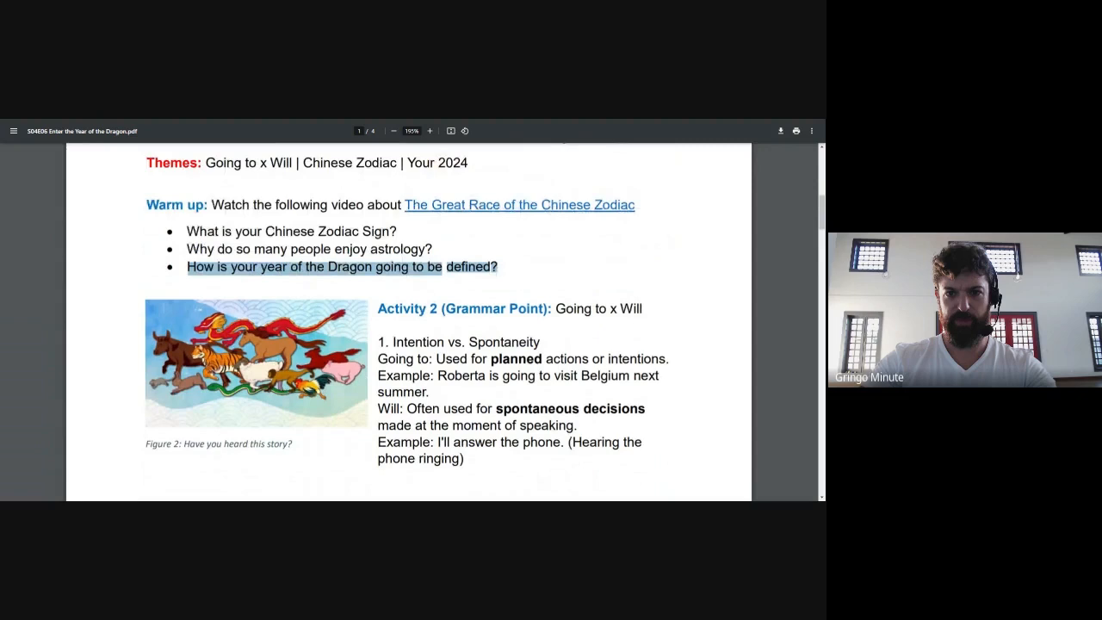
{"action": "scroll", "scroll_direction": "down", "scroll_amount": 3}
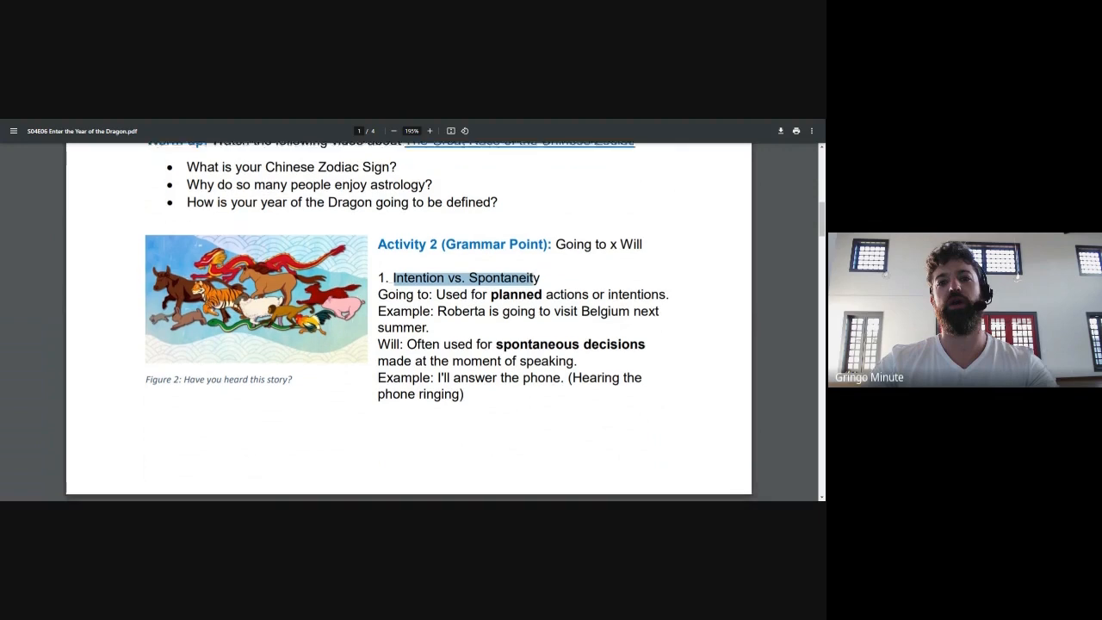
{"action": "scroll", "scroll_direction": "down", "scroll_amount": 3}
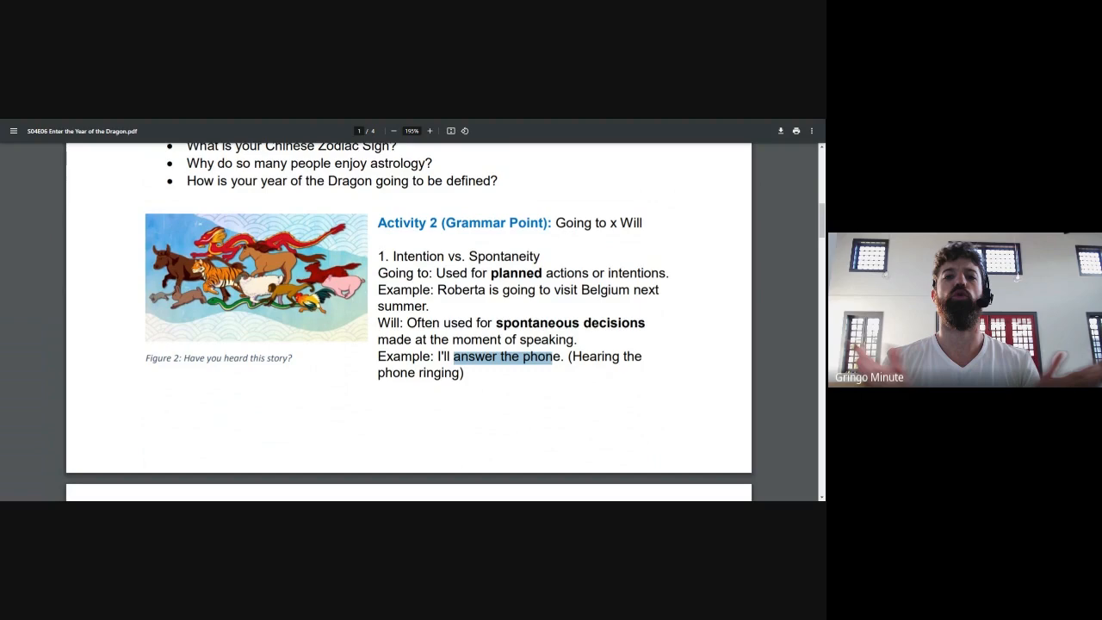
- Scroll to page 2's Predictions and Formality sections beside the Chinese Elements chart
{"action": "scroll", "scroll_direction": "down", "scroll_amount": 3}
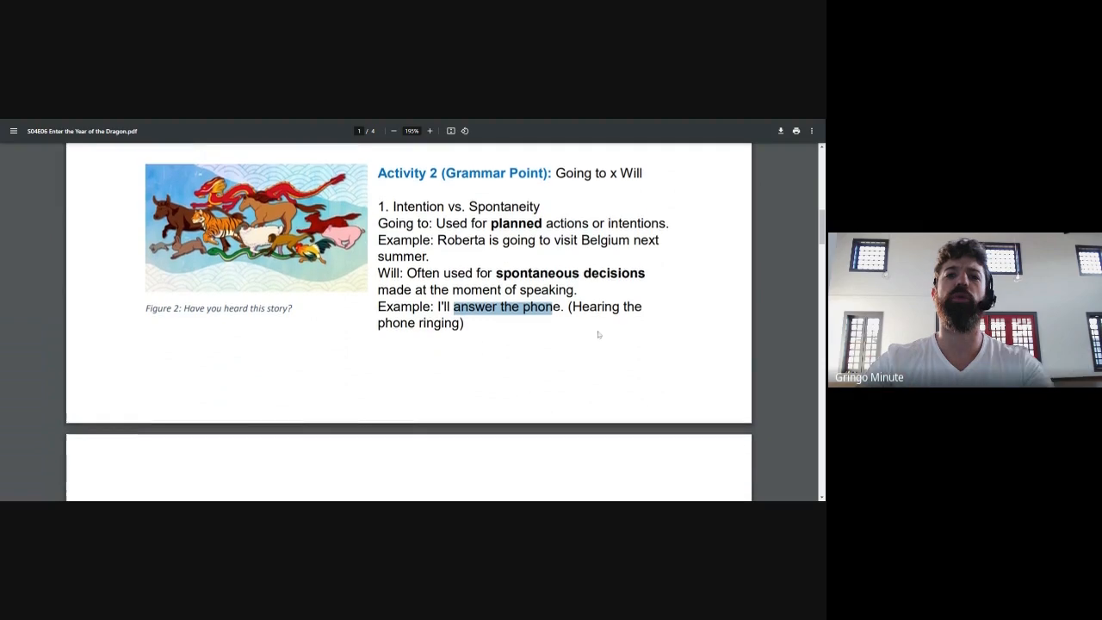
{"action": "scroll", "scroll_direction": "down", "scroll_amount": 3}
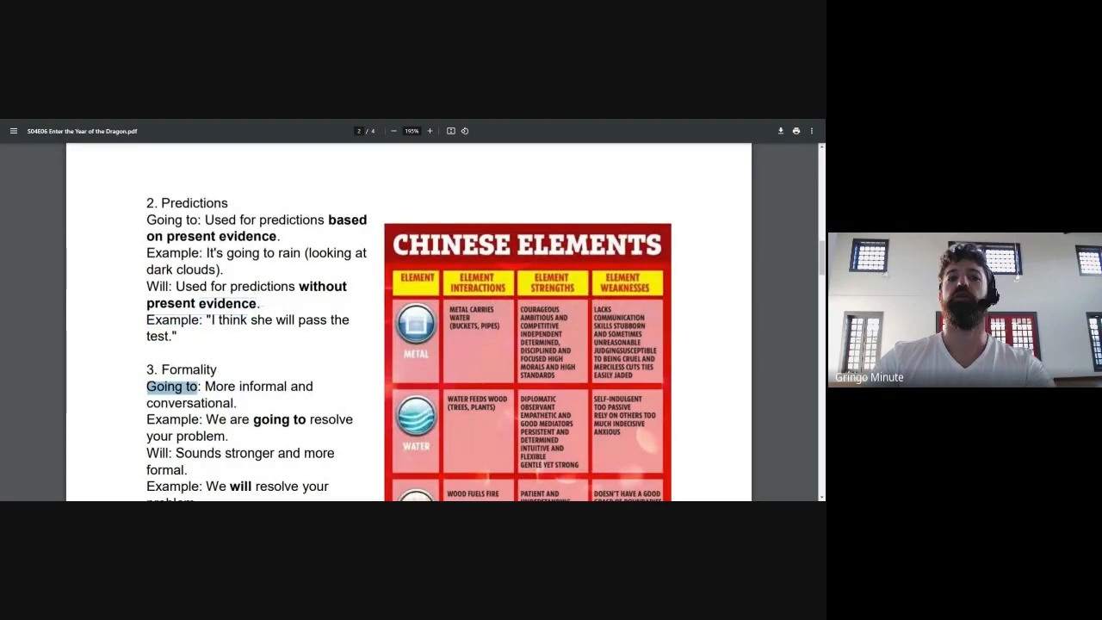
- Highlight 'More informal and conversational' and 'Sounds stronger', then scroll down to Form
{"action": "left_click_drag", "start_coordinate": [200, 385], "coordinate": [239, 403]}
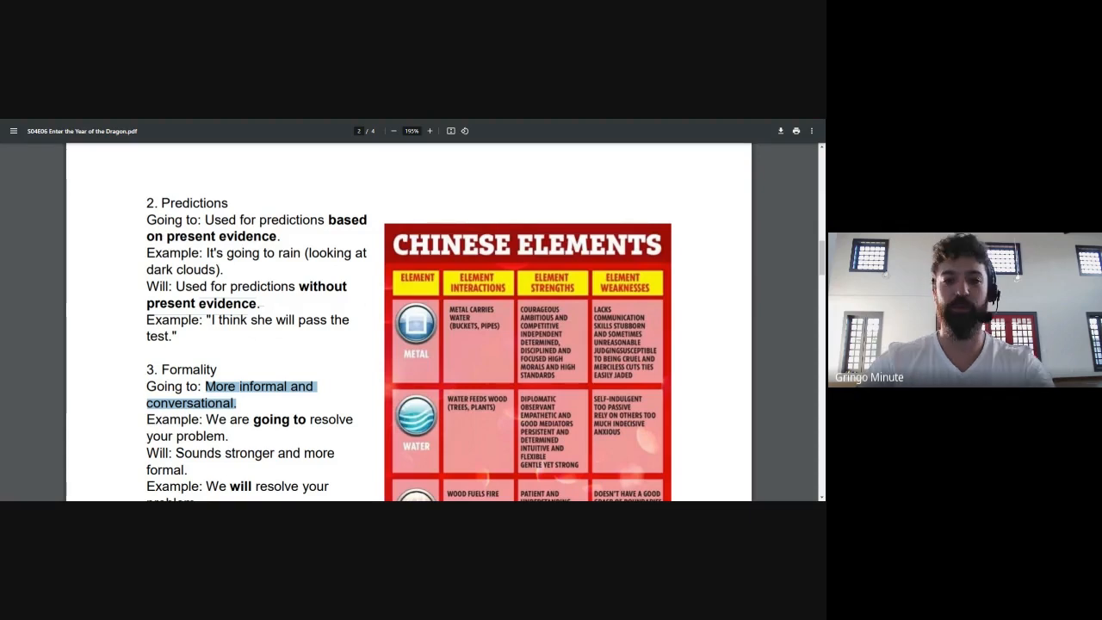
{"action": "scroll", "scroll_direction": "down", "scroll_amount": 3}
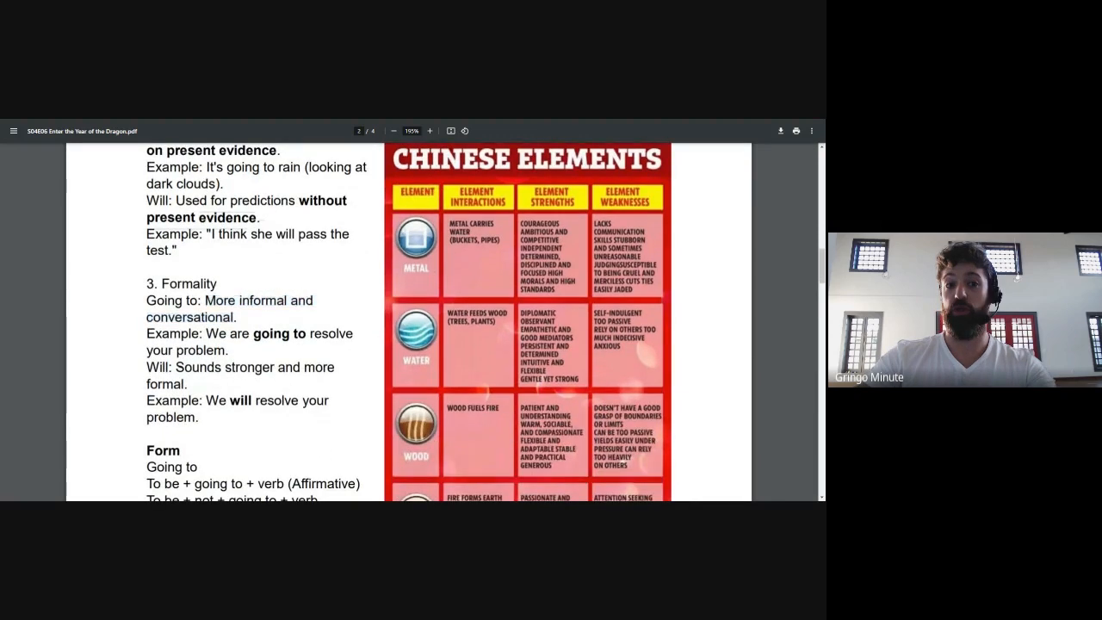
{"action": "left_click_drag", "start_coordinate": [176, 367], "coordinate": [291, 366]}
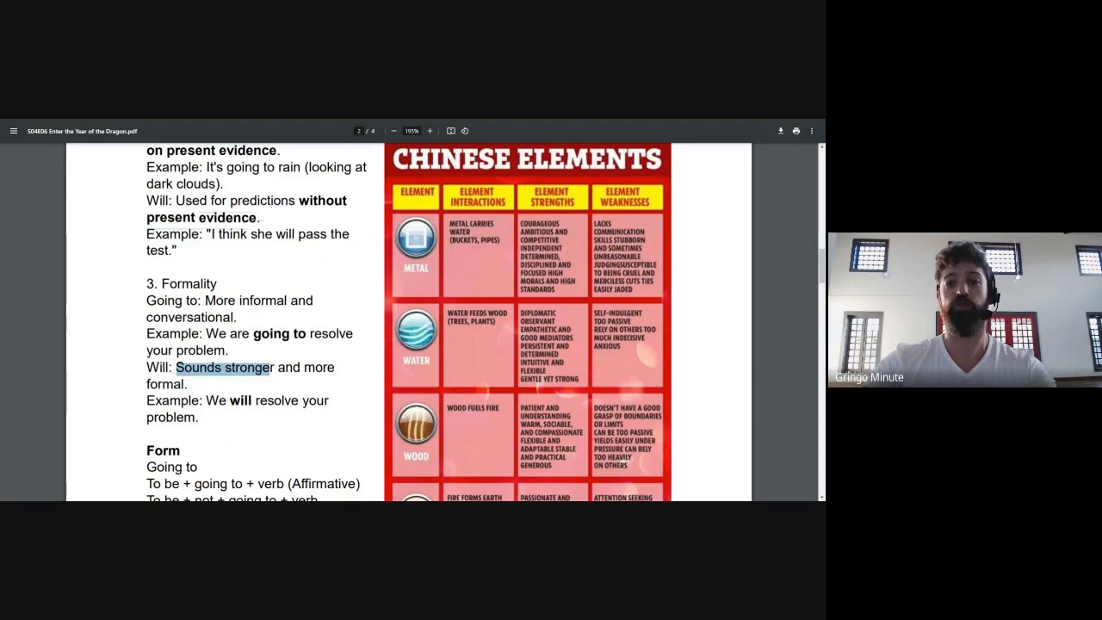
{"action": "scroll", "scroll_direction": "down", "scroll_amount": 3}
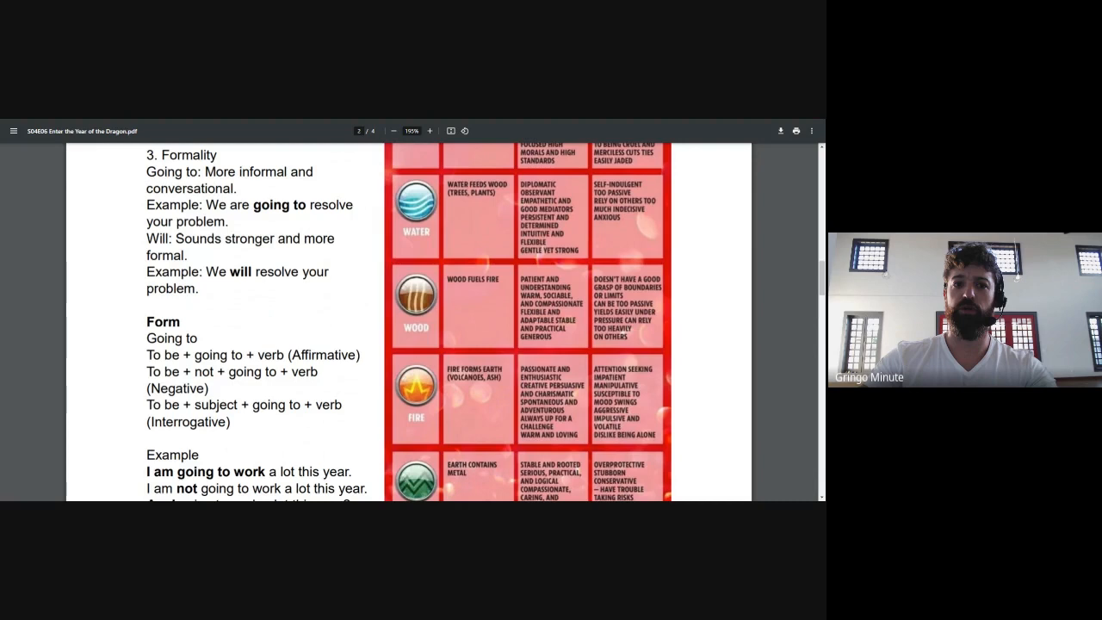
- Highlight the 'to be' part of the Going to form, then scroll to Will's patterns
{"action": "left_click_drag", "start_coordinate": [184, 354], "coordinate": [283, 355]}
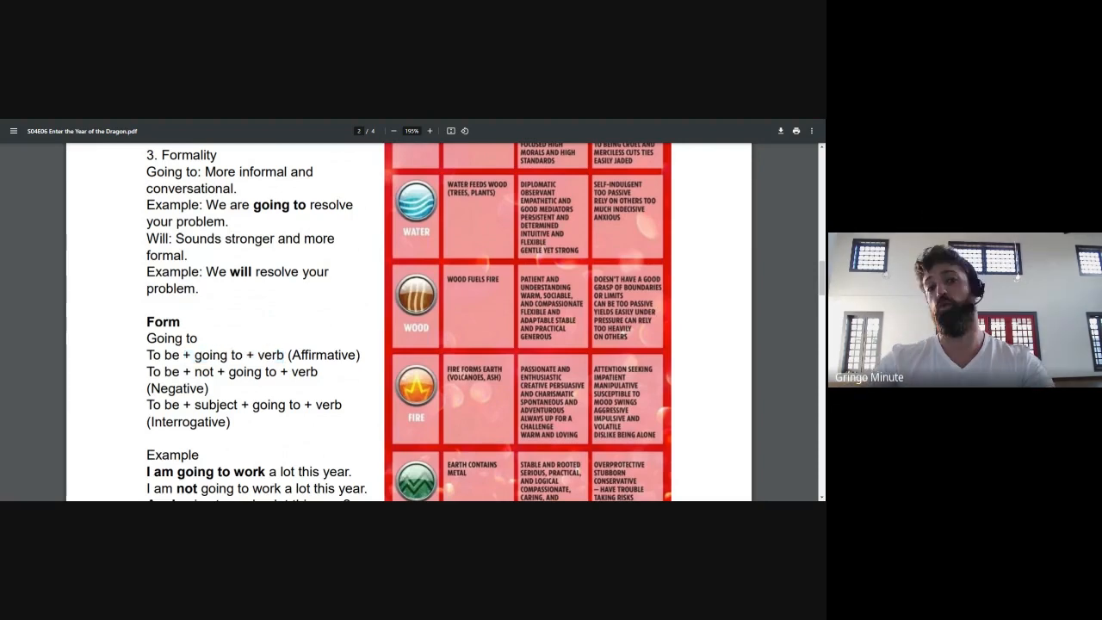
{"action": "scroll", "scroll_direction": "down", "scroll_amount": 3}
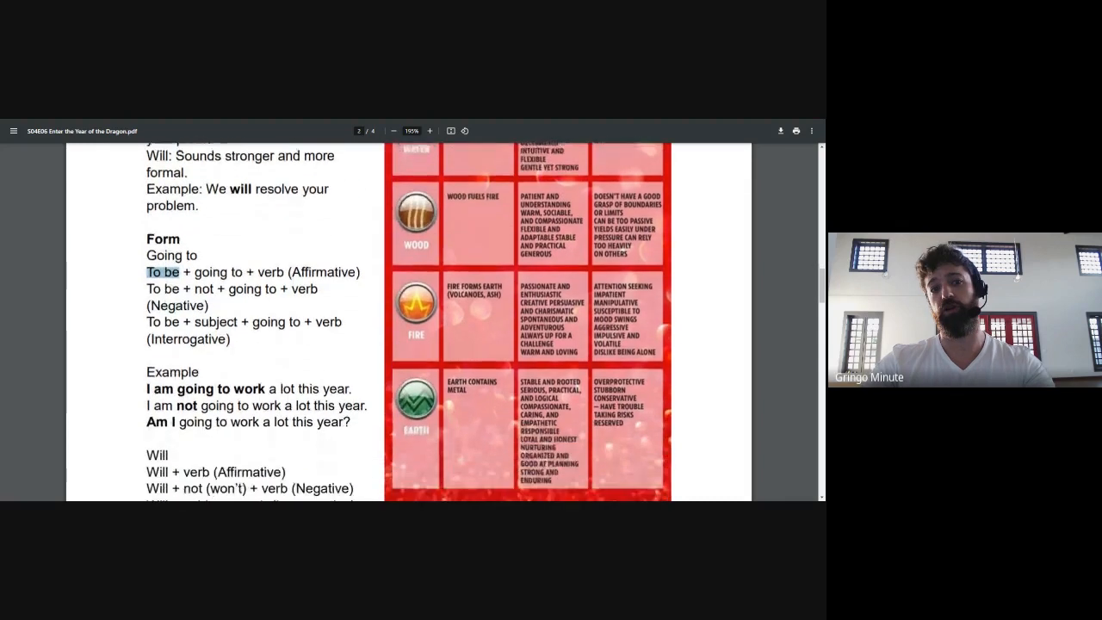
{"action": "scroll", "scroll_direction": "down", "scroll_amount": 3}
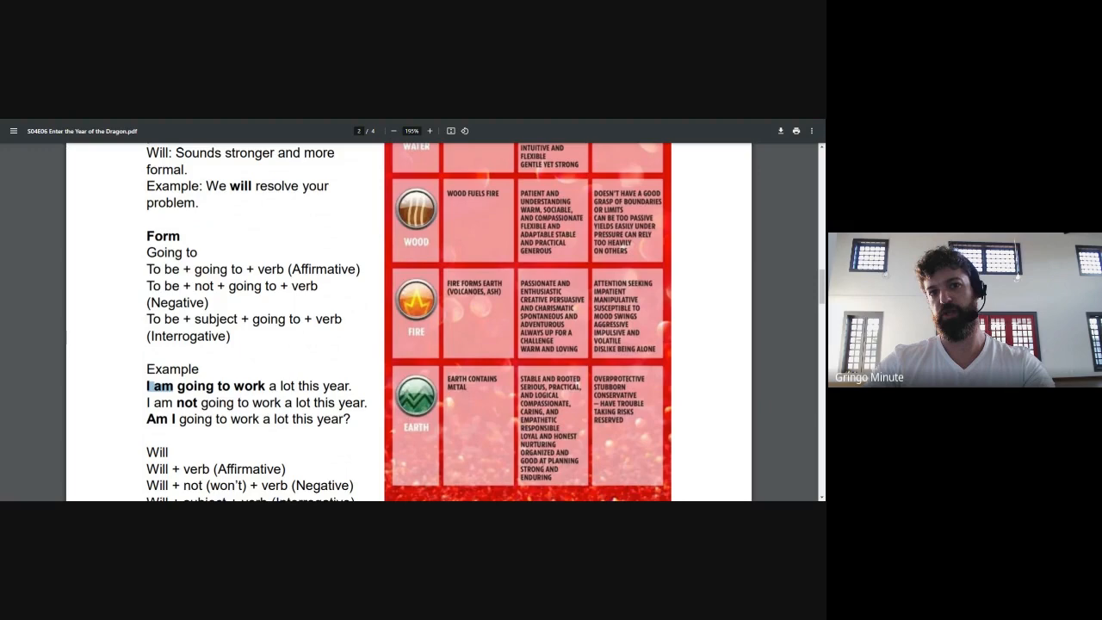
- Highlight a word in the Going to example and scroll to 'Complete the following sentences'
{"action": "scroll", "scroll_direction": "down", "scroll_amount": 3}
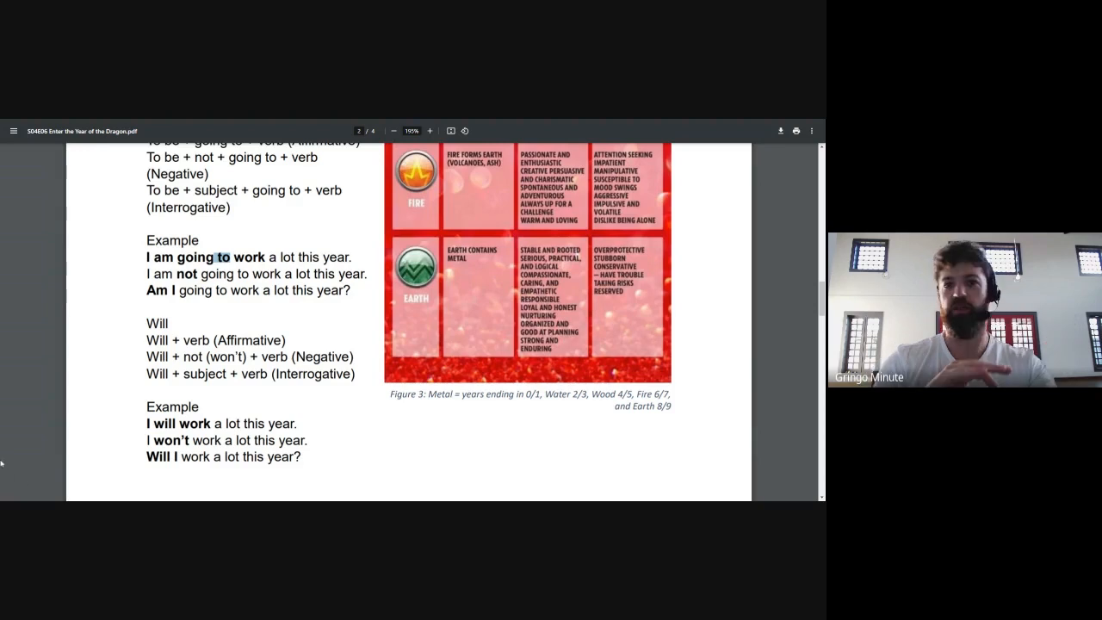
{"action": "double_click", "coordinate": [169, 440]}
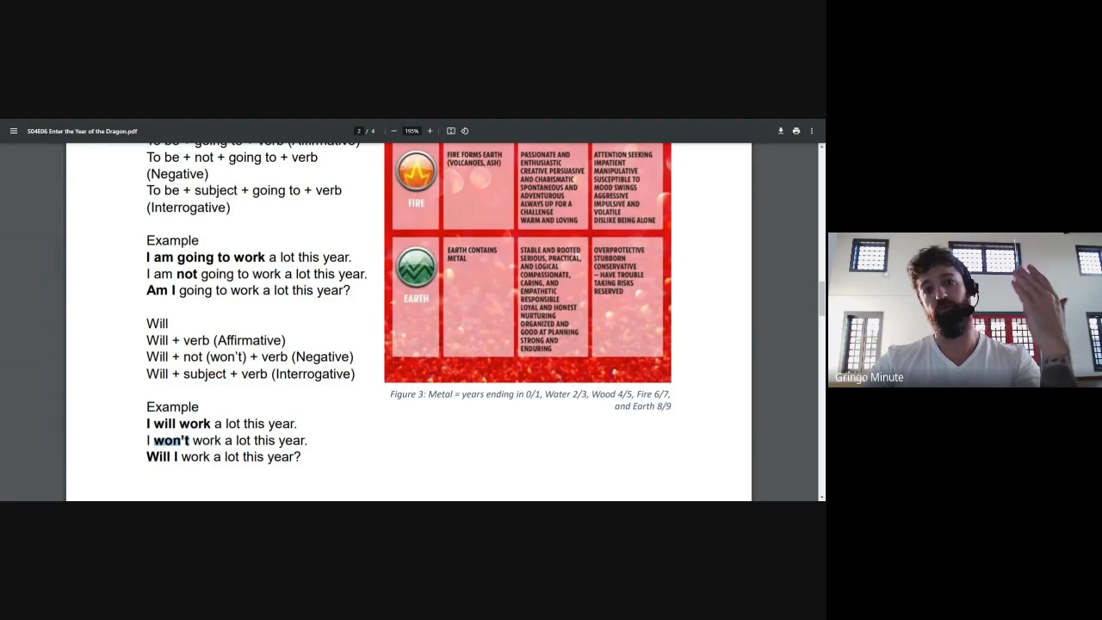
{"action": "scroll", "scroll_direction": "down", "scroll_amount": 3}
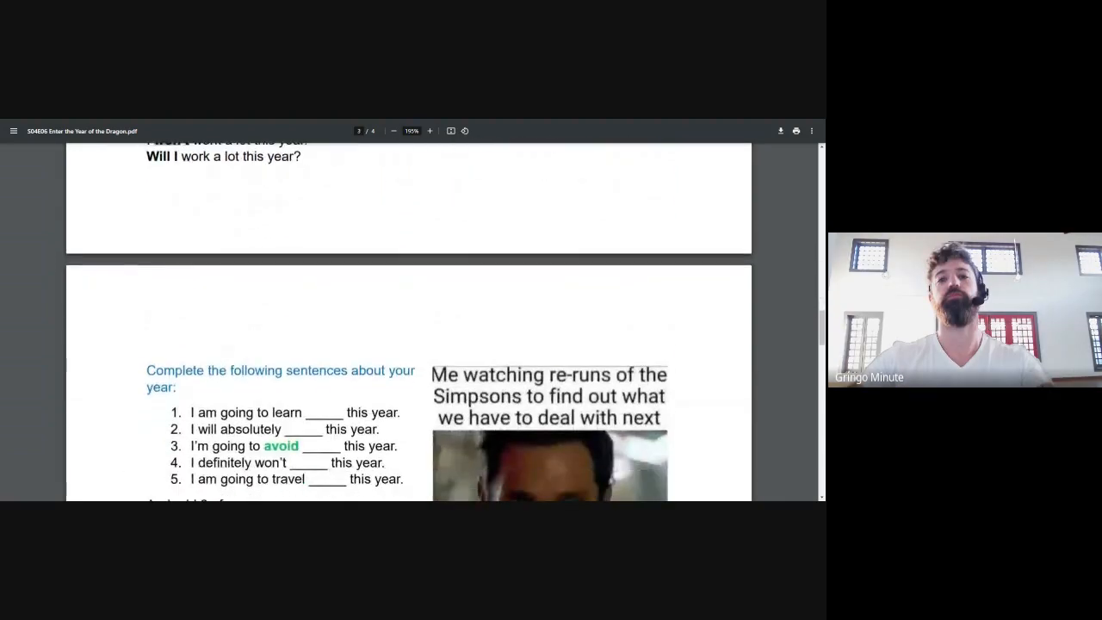
- Scroll to Activity 3 and select a passage around Simpsons Year of the Dragon
{"action": "scroll", "scroll_direction": "down", "scroll_amount": 3}
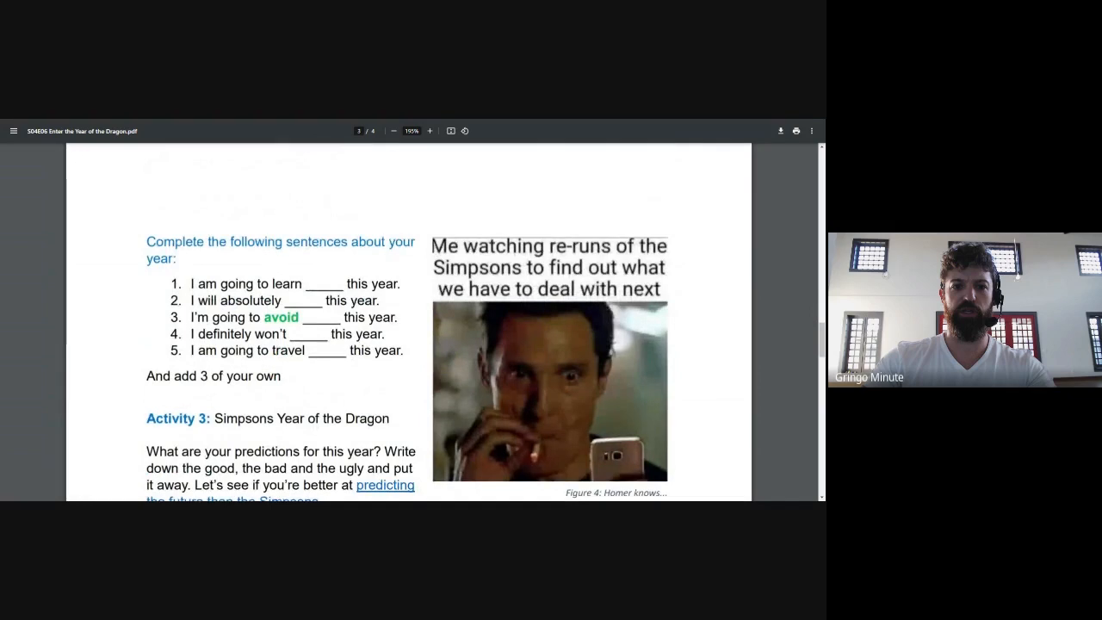
{"action": "left_click_drag", "start_coordinate": [188, 283], "coordinate": [403, 353]}
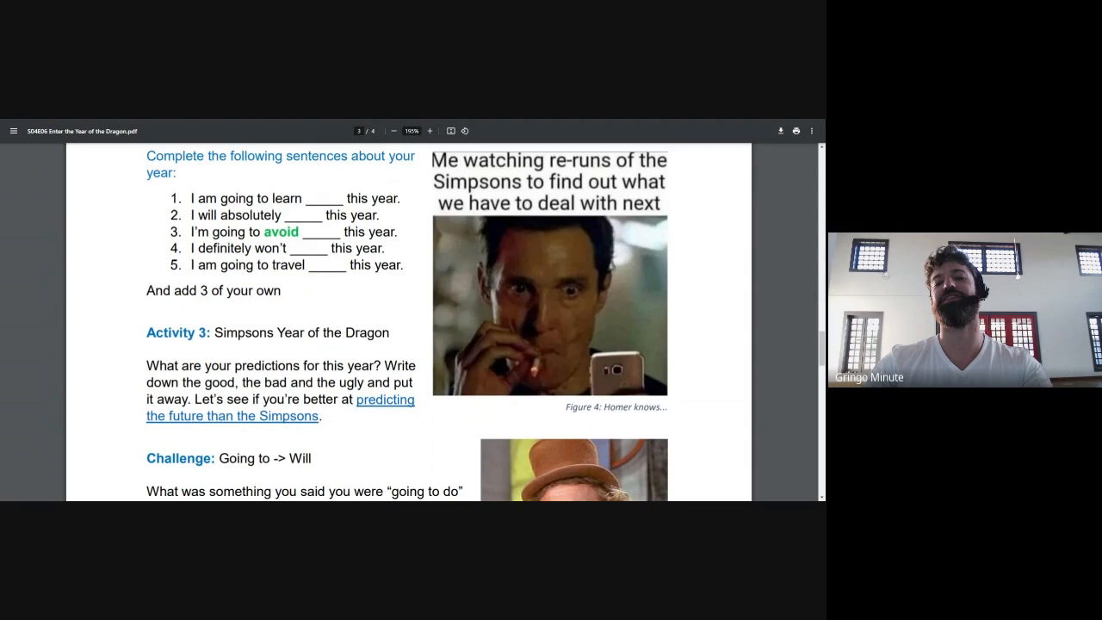
- Highlight the 'Going to -> Will' challenge title, then scroll to Extra Credit and Conversation Starters
{"action": "scroll", "scroll_direction": "down", "scroll_amount": 3}
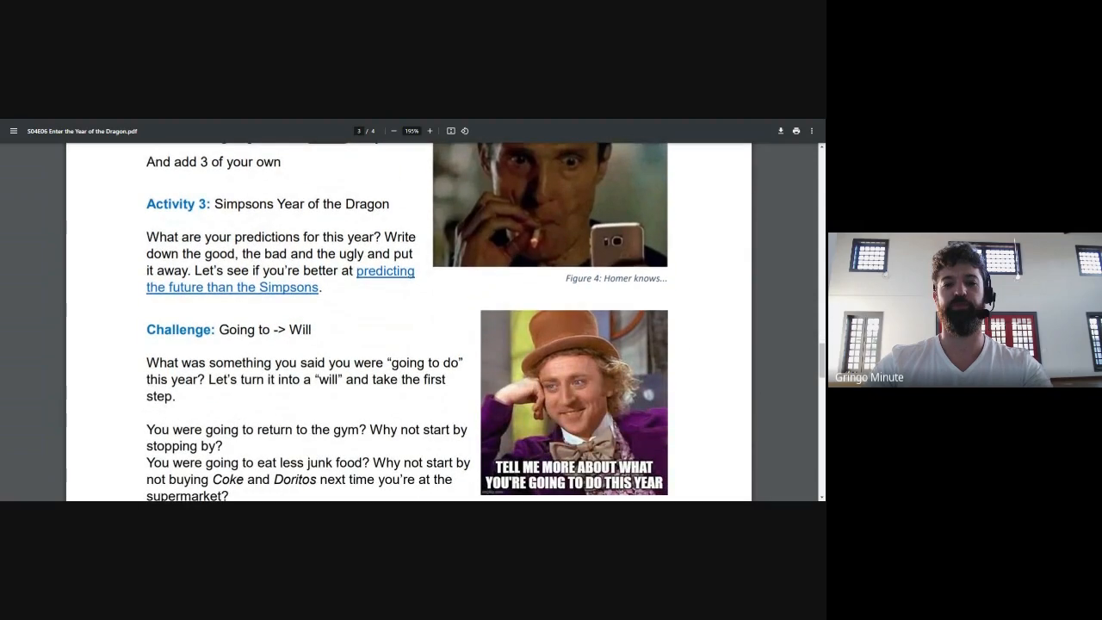
{"action": "left_click_drag", "start_coordinate": [219, 330], "coordinate": [312, 330]}
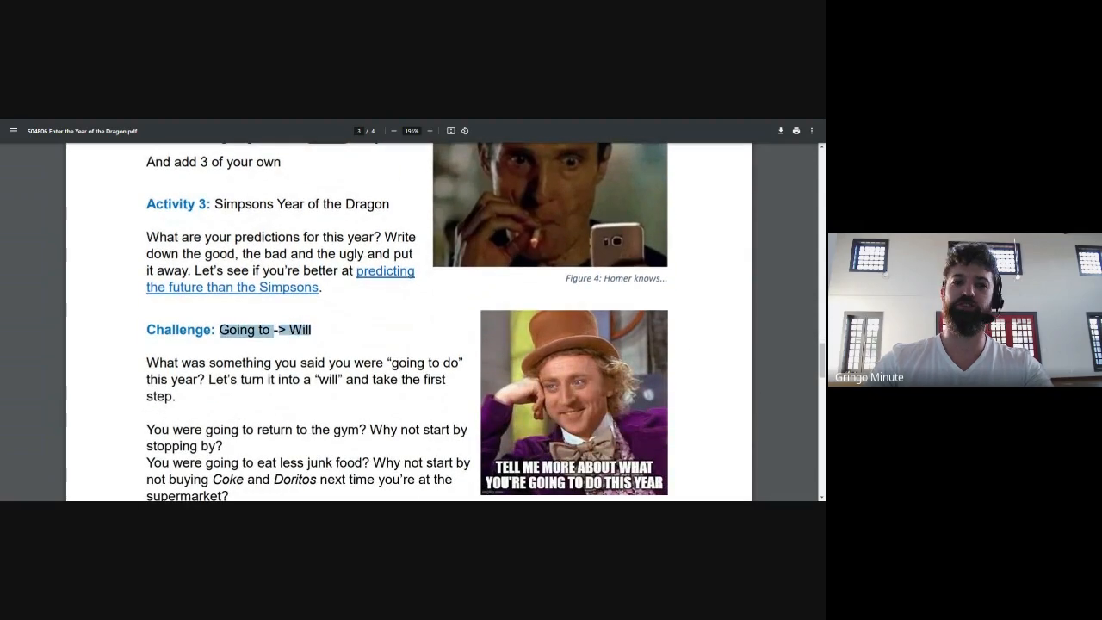
{"action": "scroll", "scroll_direction": "down", "scroll_amount": 3}
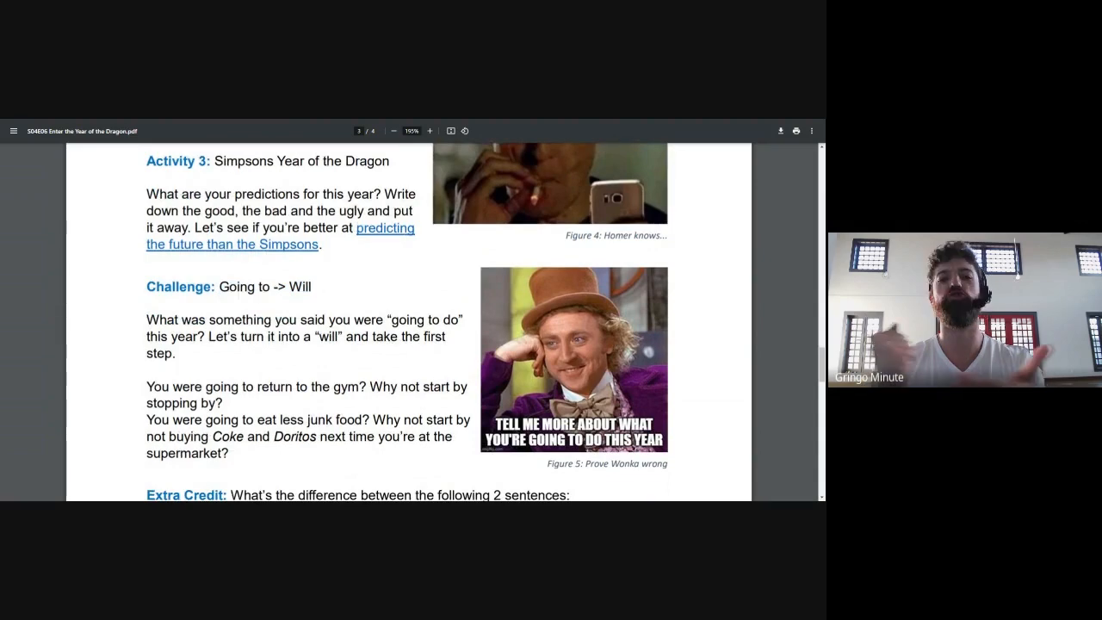
{"action": "scroll", "scroll_direction": "down", "scroll_amount": 3}
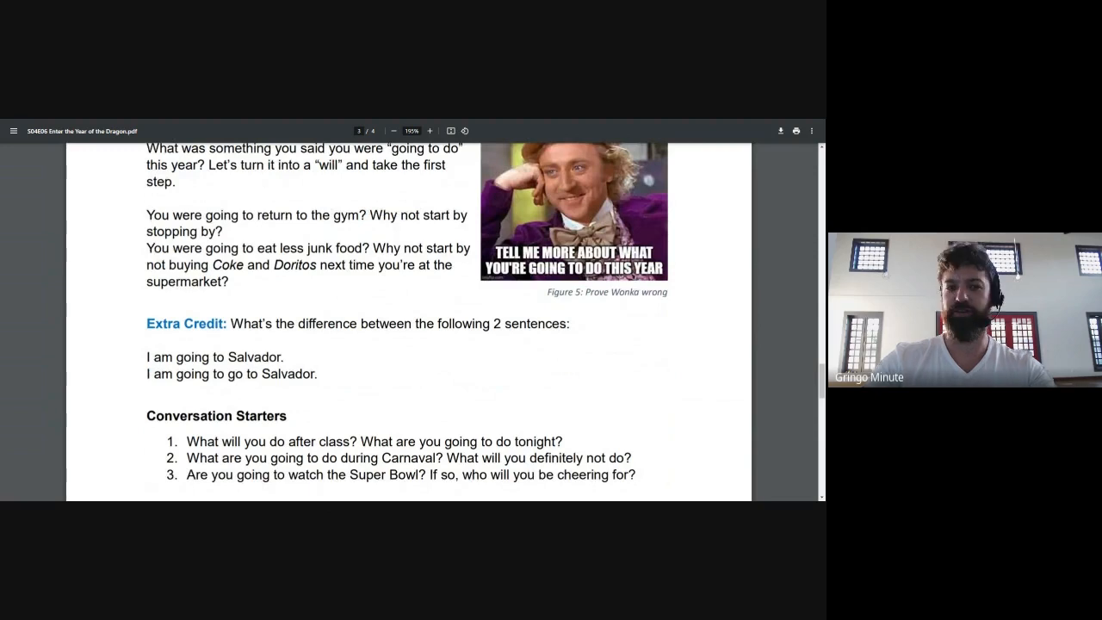
- Select a line of page 3 text and scroll down to the page's end
{"action": "left_click_drag", "start_coordinate": [233, 323], "coordinate": [369, 323]}
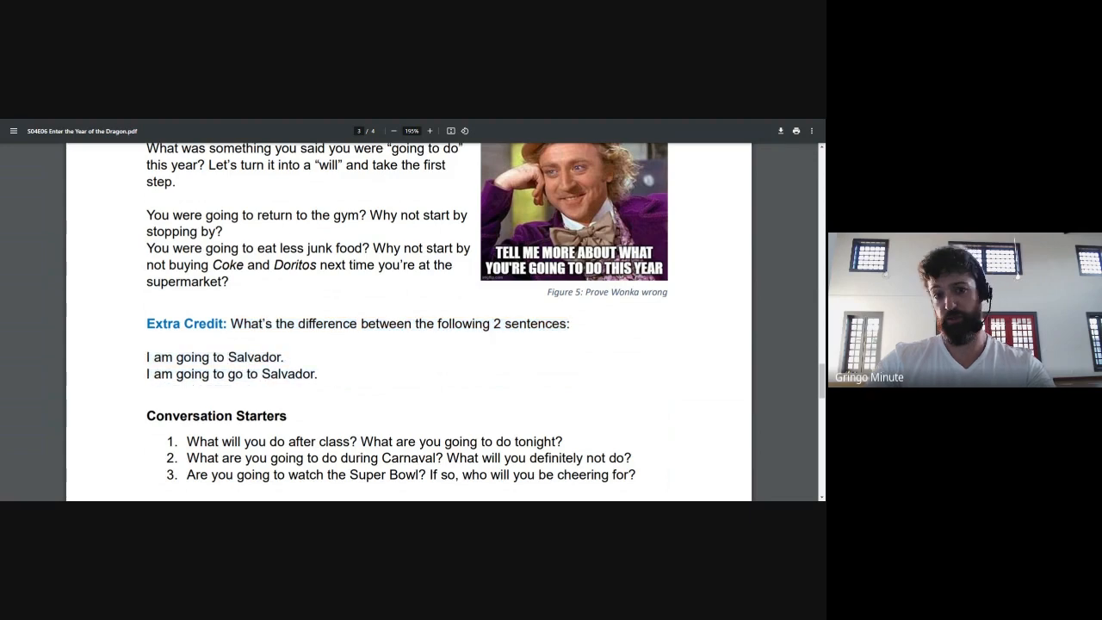
{"action": "scroll", "scroll_direction": "down", "scroll_amount": 3}
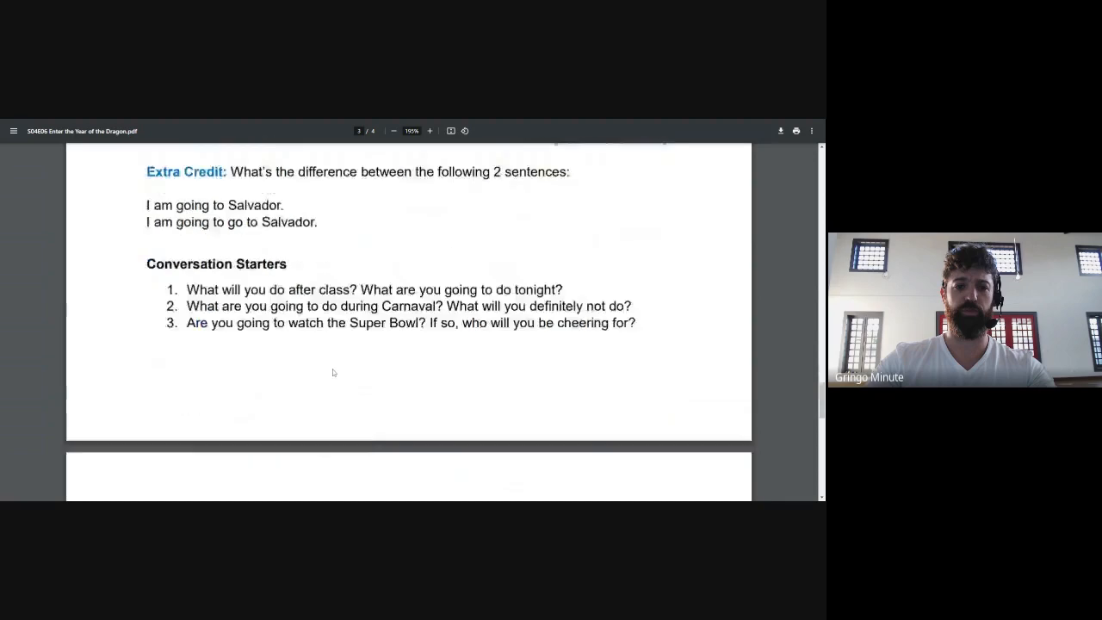
- Review the page 4 answers, then go back to page 3's Challenge and Extra Credit
{"action": "scroll", "scroll_direction": "down", "scroll_amount": 3}
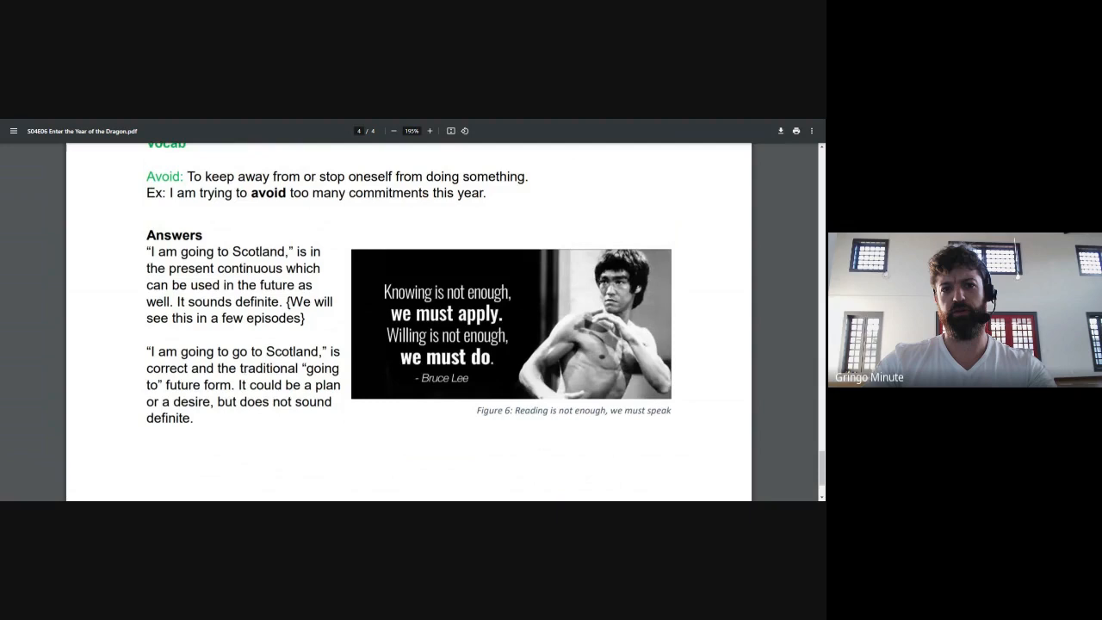
{"action": "double_click", "coordinate": [249, 251]}
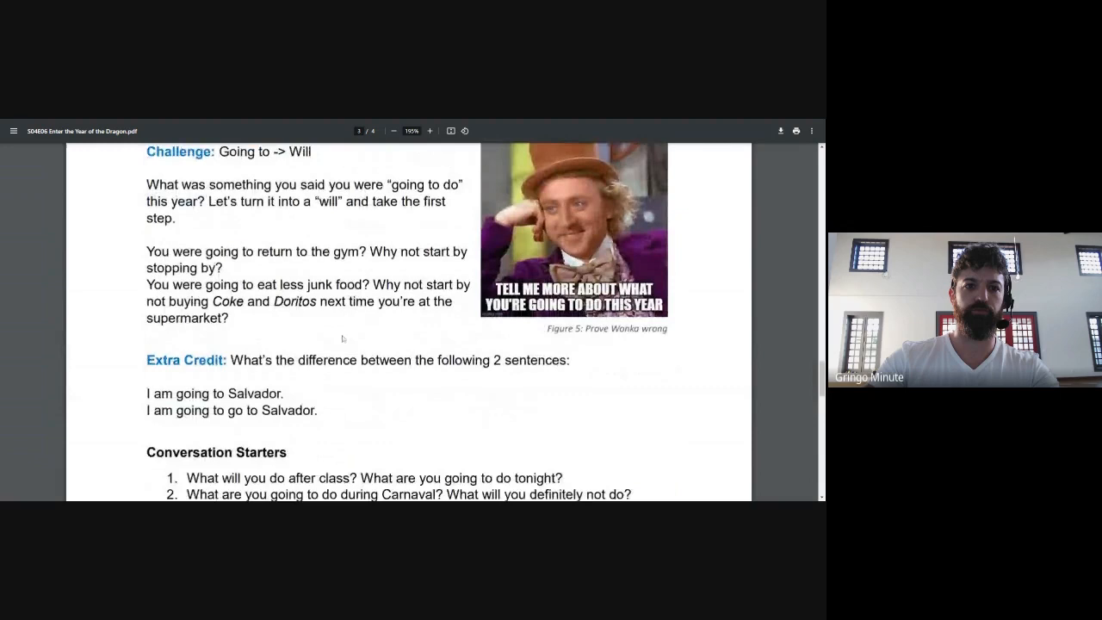
- Go back to page 1's title, Chinese Zodiac chart and Warm up questions
{"action": "scroll", "scroll_direction": "down", "scroll_amount": 3}
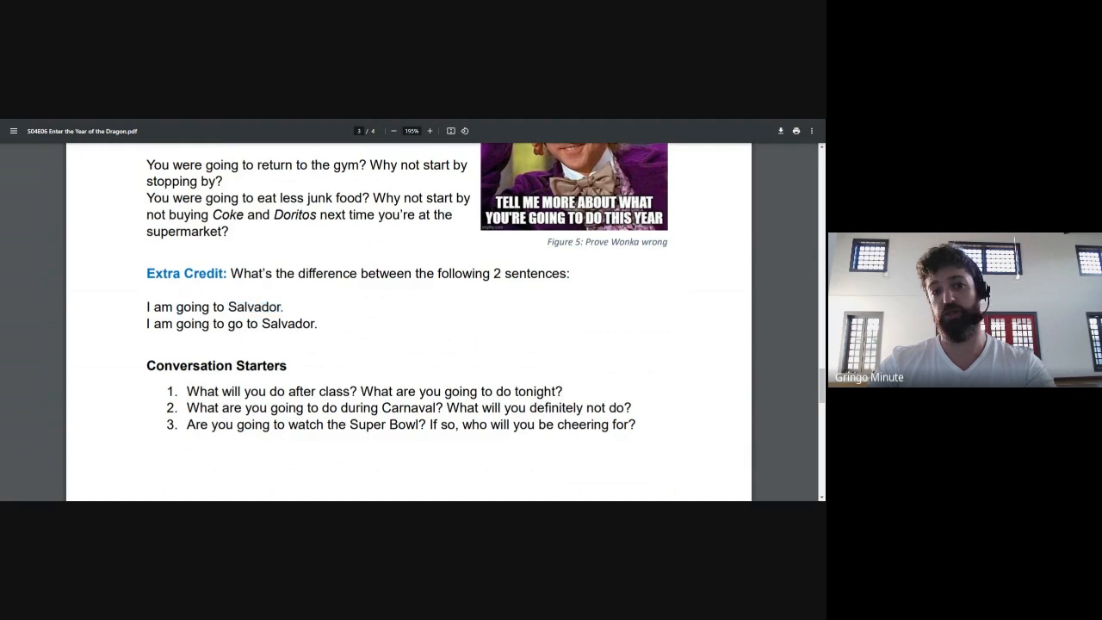
{"action": "left_click_drag", "start_coordinate": [147, 323], "coordinate": [317, 324]}
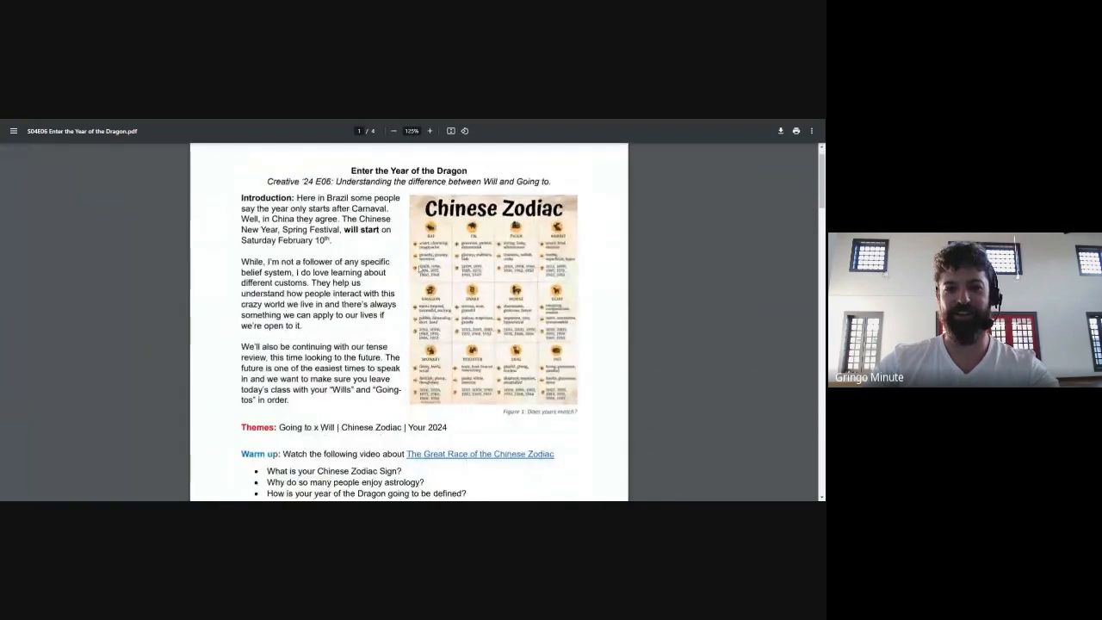
- Scroll through pages 3–4 to Vocab and highlight the word 'Avoid'
{"action": "scroll", "scroll_direction": "down", "scroll_amount": 3}
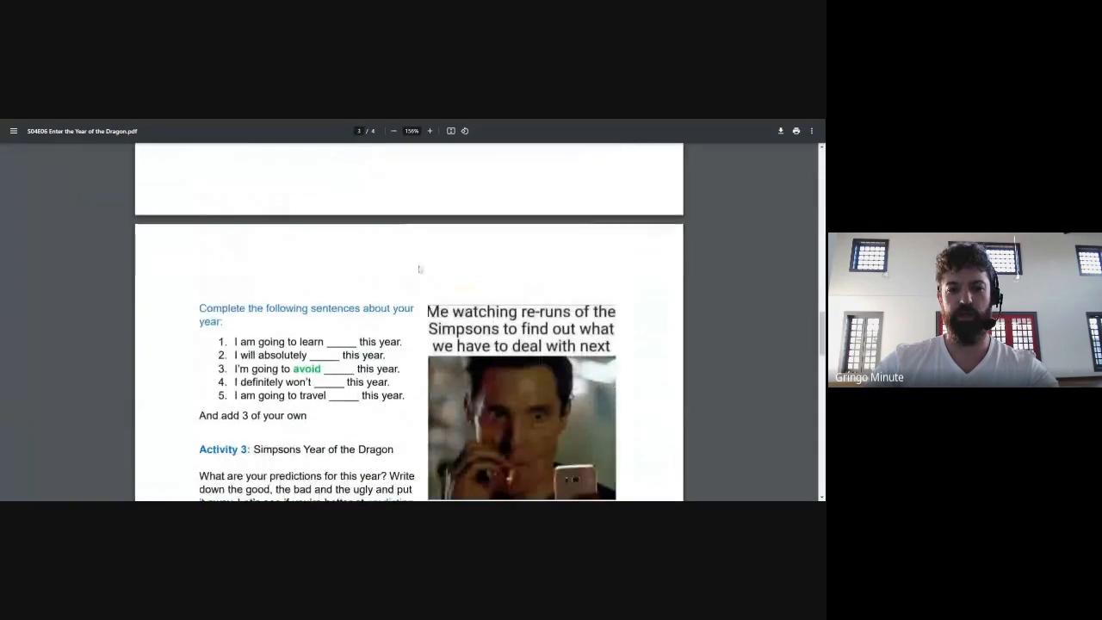
{"action": "scroll", "scroll_direction": "down", "scroll_amount": 3}
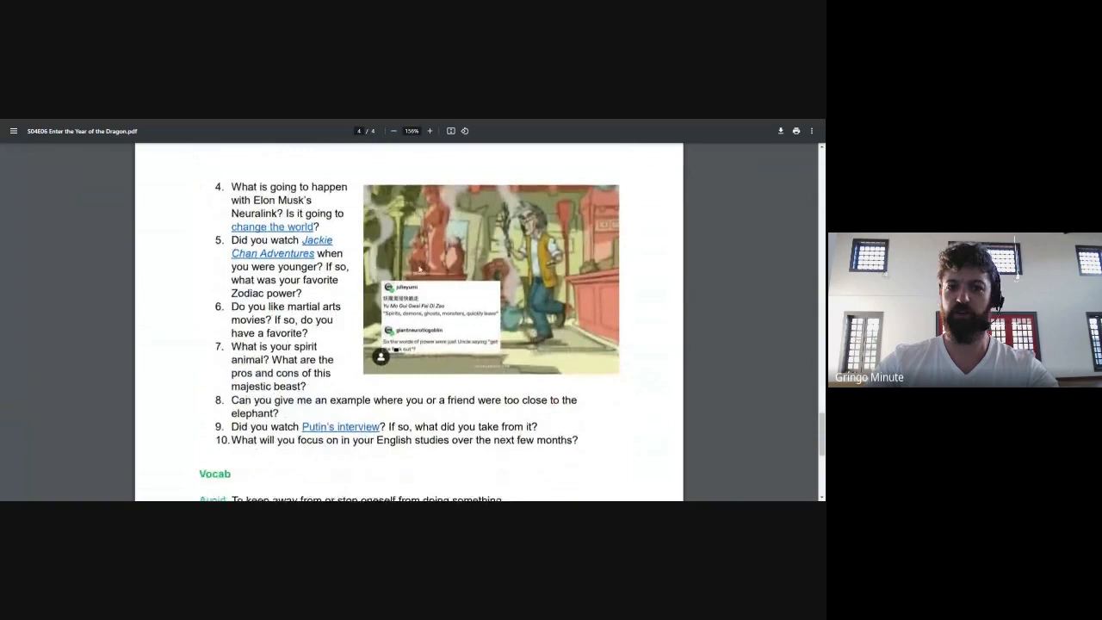
{"action": "scroll", "scroll_direction": "down", "scroll_amount": 3}
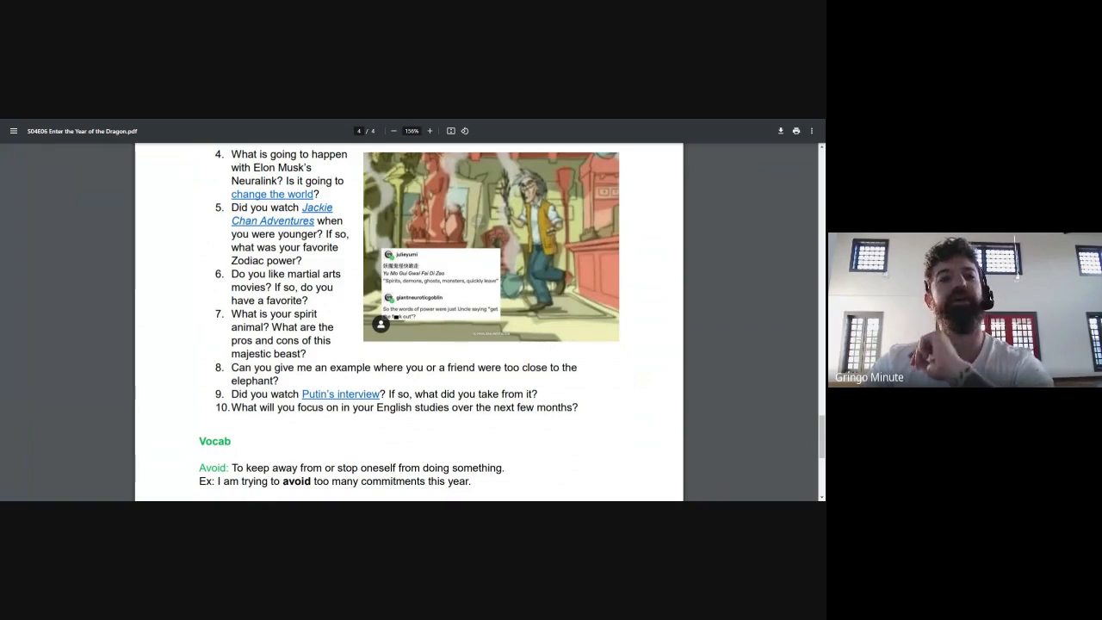
{"action": "scroll", "scroll_direction": "down", "scroll_amount": 3}
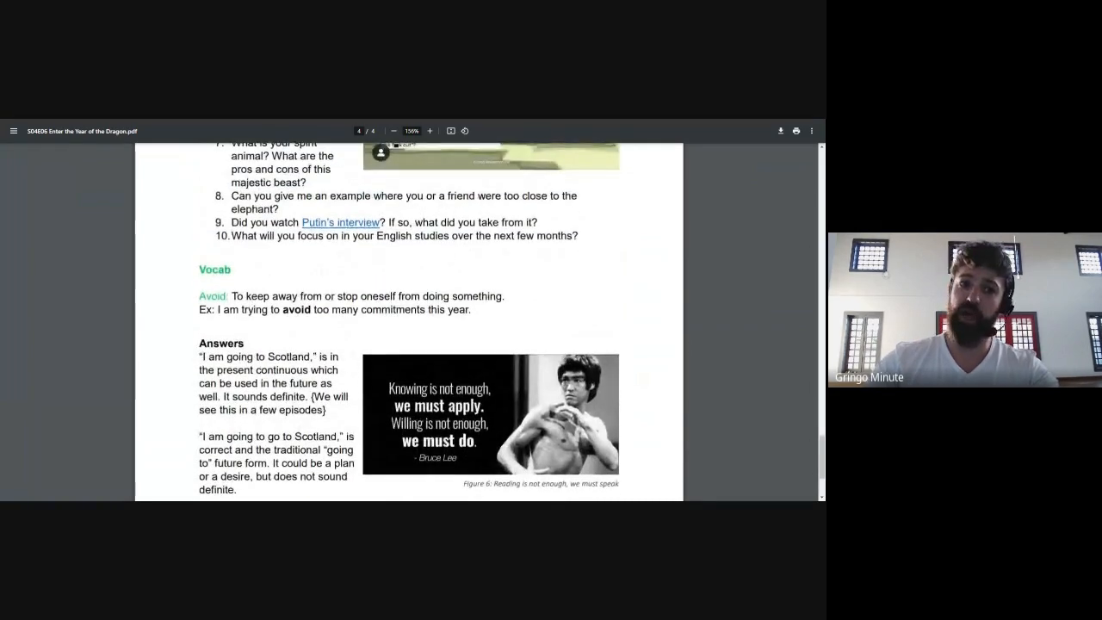
{"action": "double_click", "coordinate": [213, 297]}
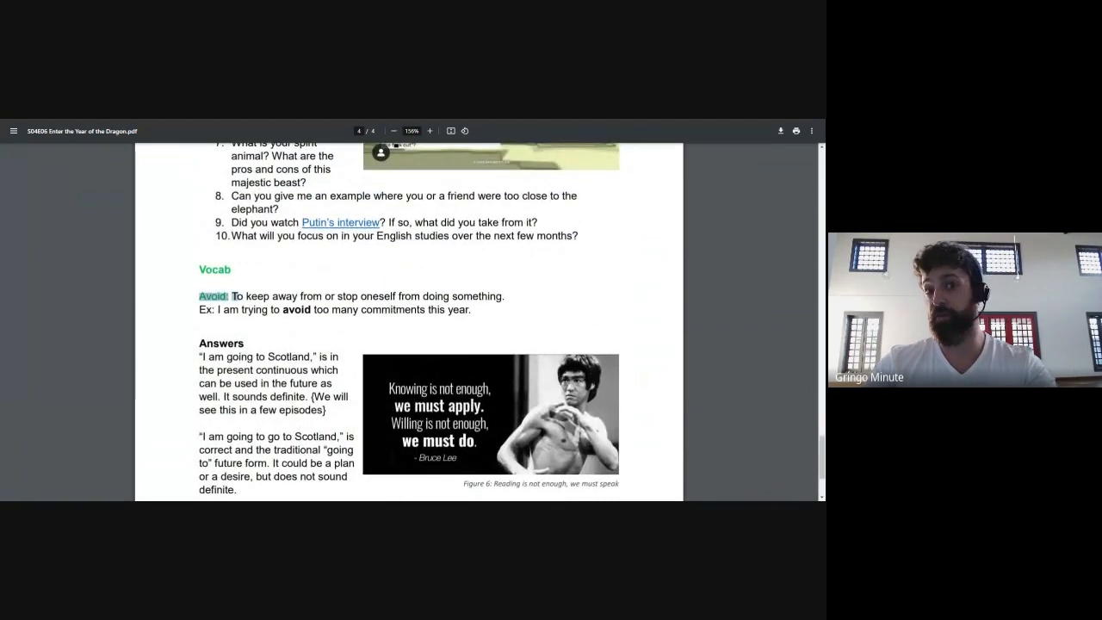